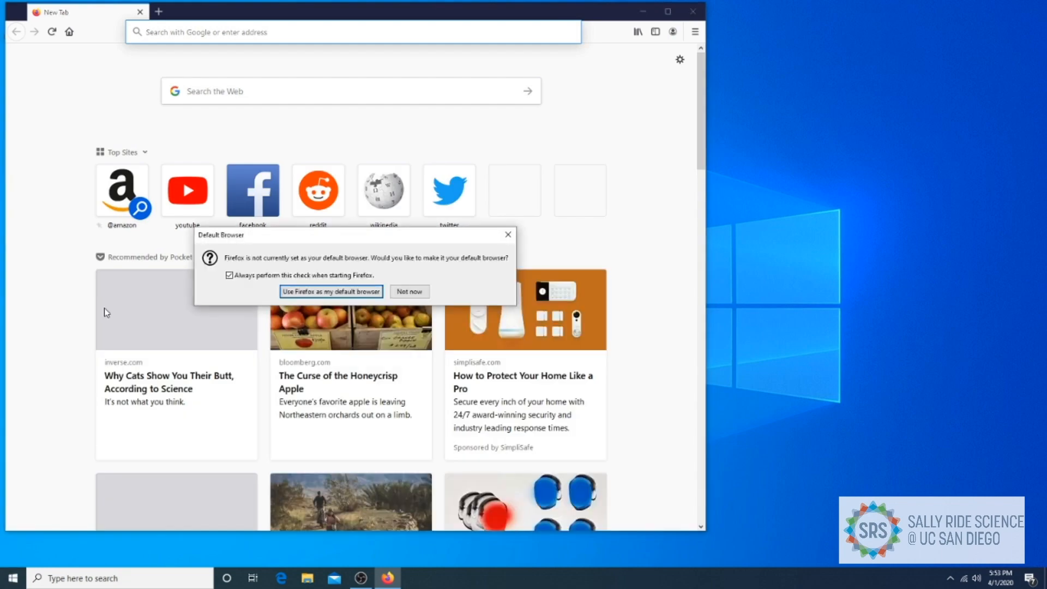
Dismiss the default-browser prompt and search 'python' to reach the Anaconda distribution page.
click(351, 31)
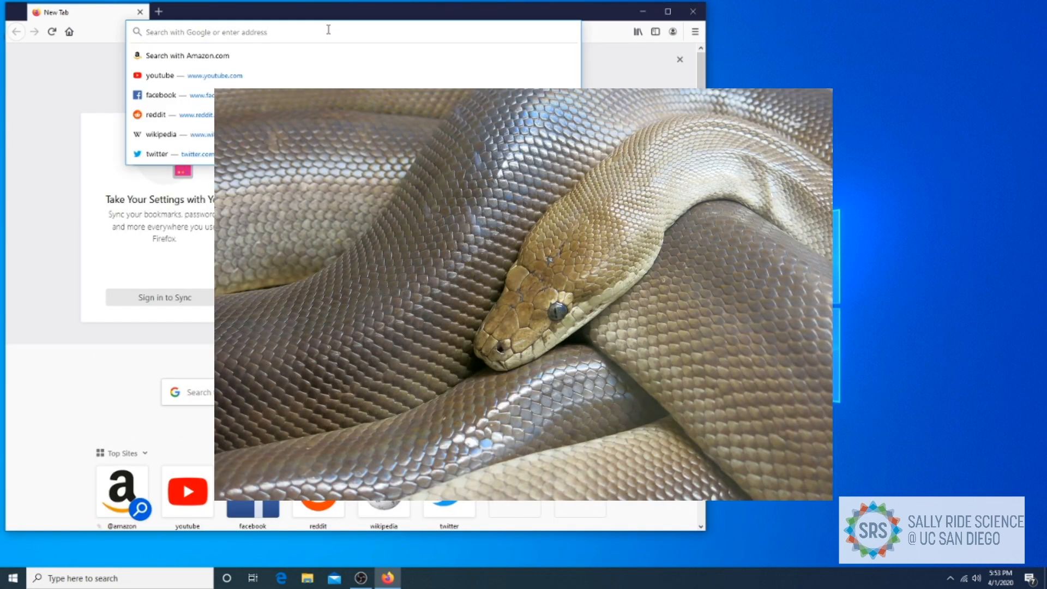
text(python)
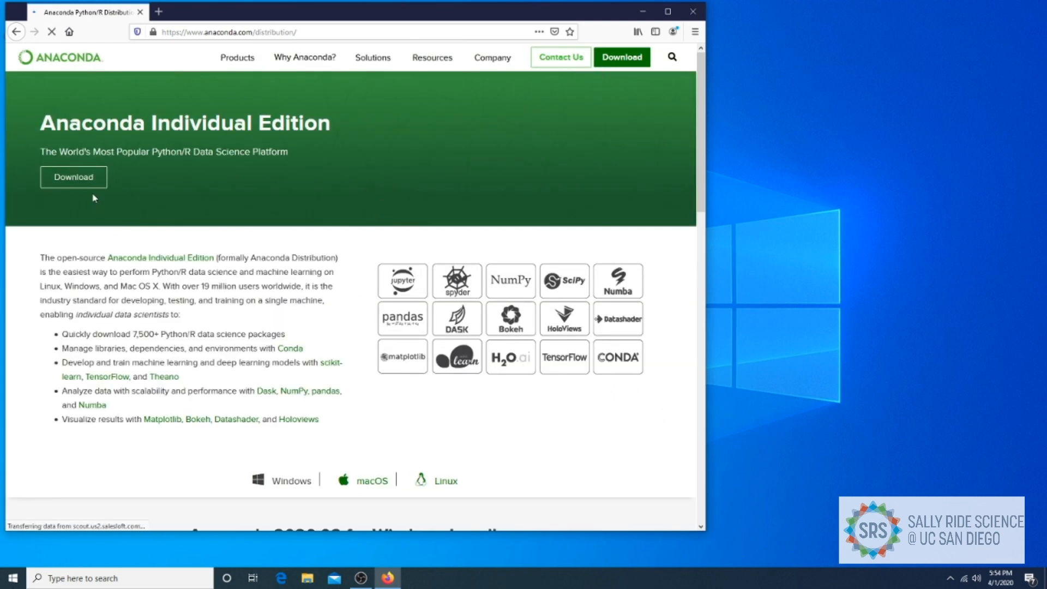
Download the Anaconda Python 3.7 Windows installer, then launch Spyder from the Start menu.
click(73, 177)
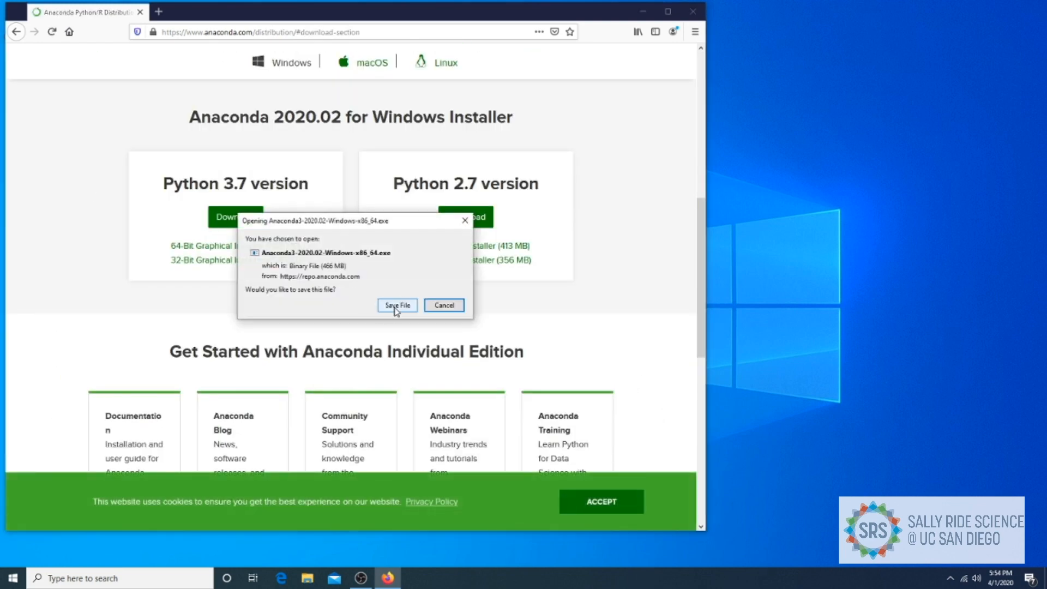
click(397, 305)
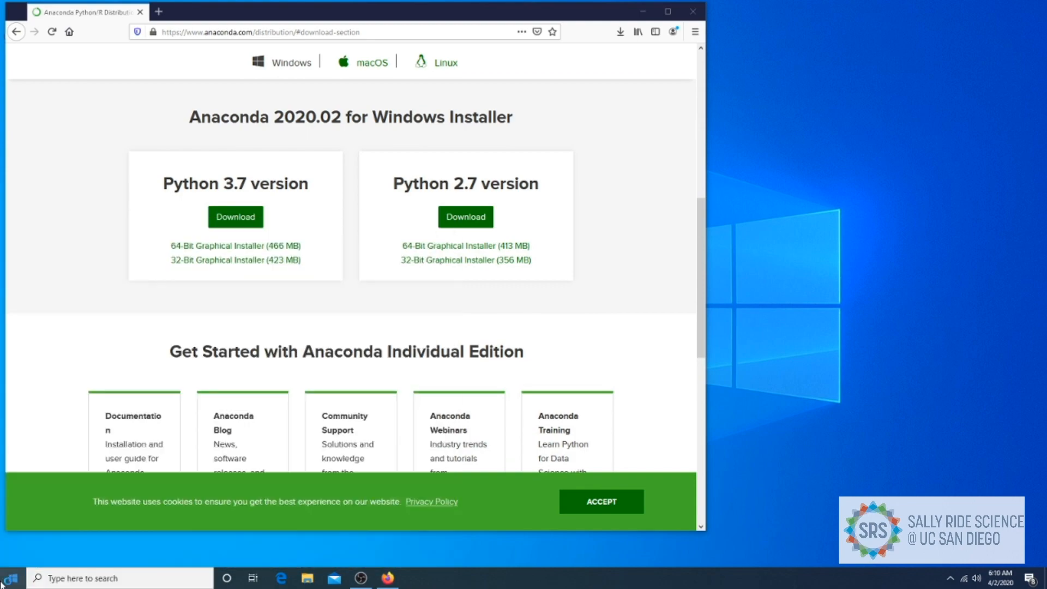
click(414, 578)
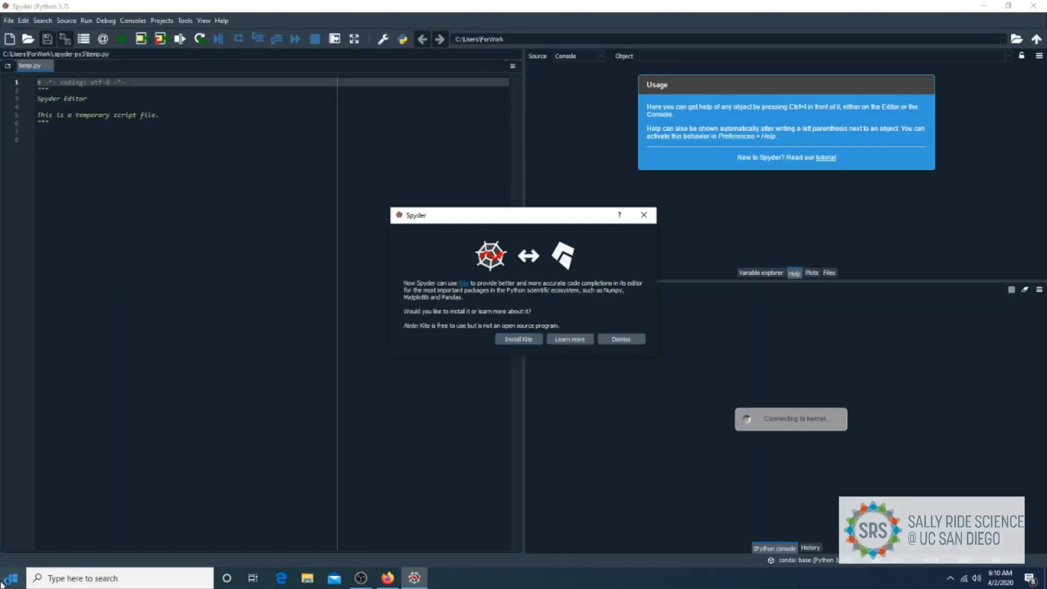
Decline the Kite code-completion offer and bring up the Projects menu once the console is ready.
click(620, 338)
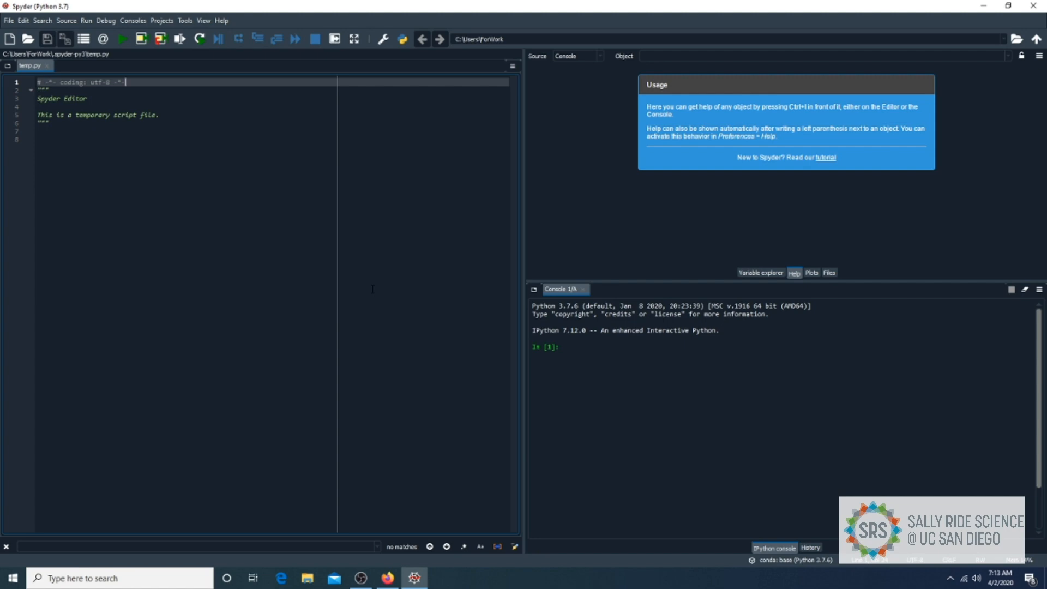
mouse_move(169, 25)
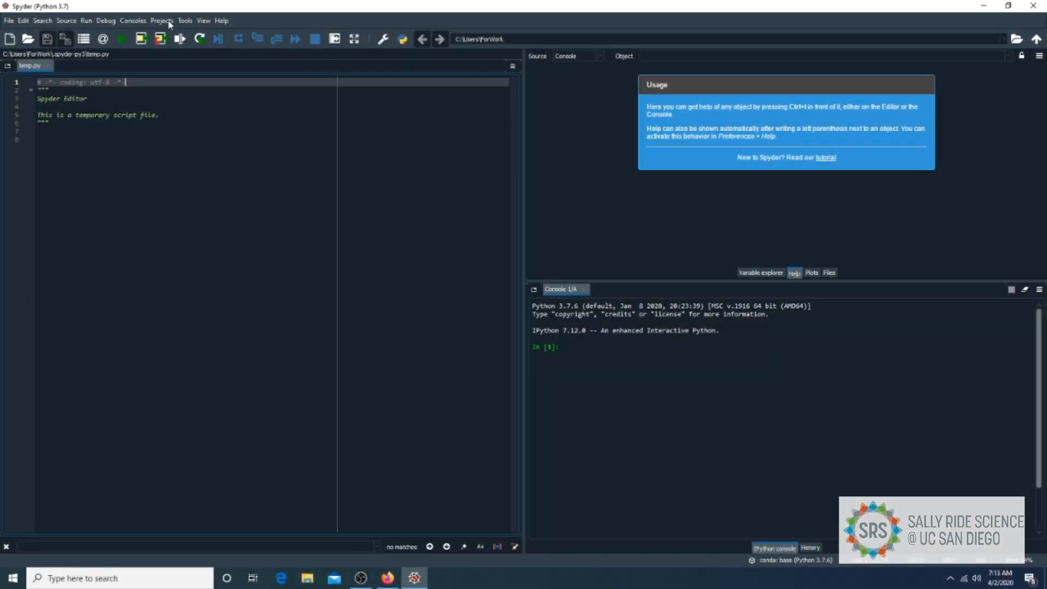
click(162, 20)
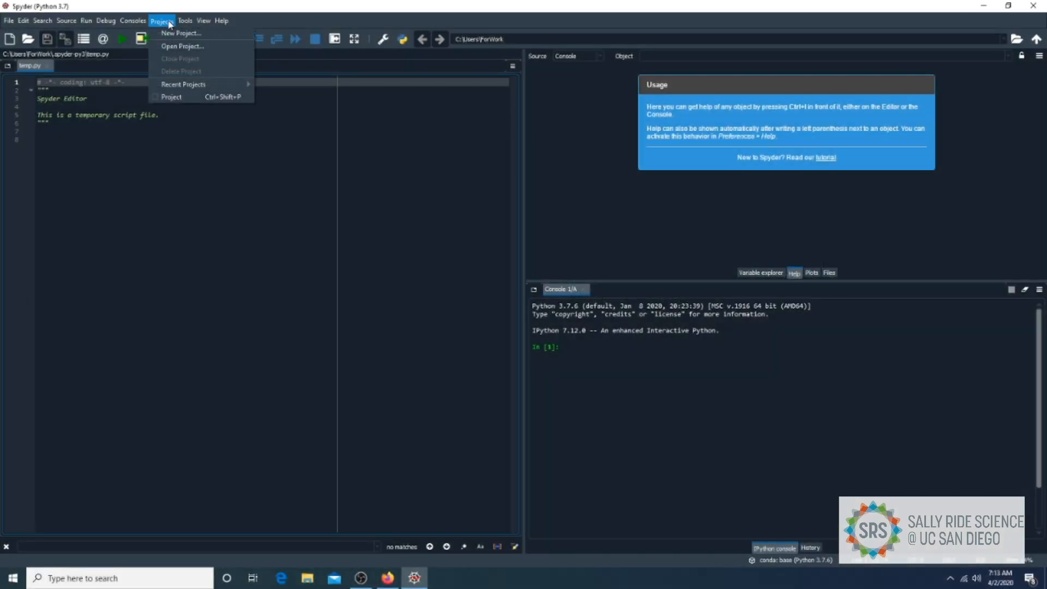
mouse_move(180, 33)
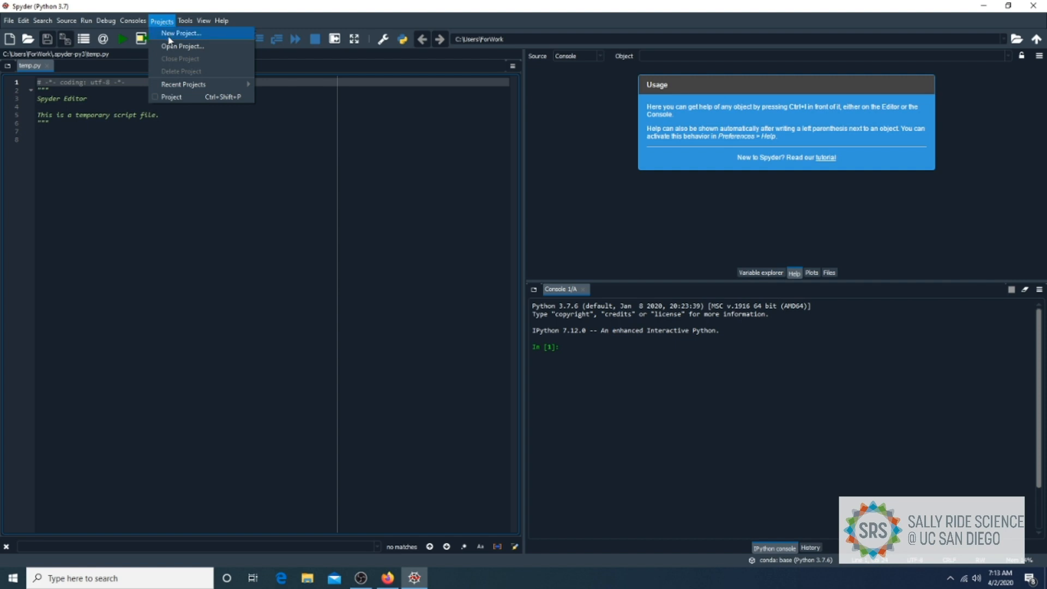
Create a new empty project named PhilIsAwesome in the ForWork folder.
click(181, 33)
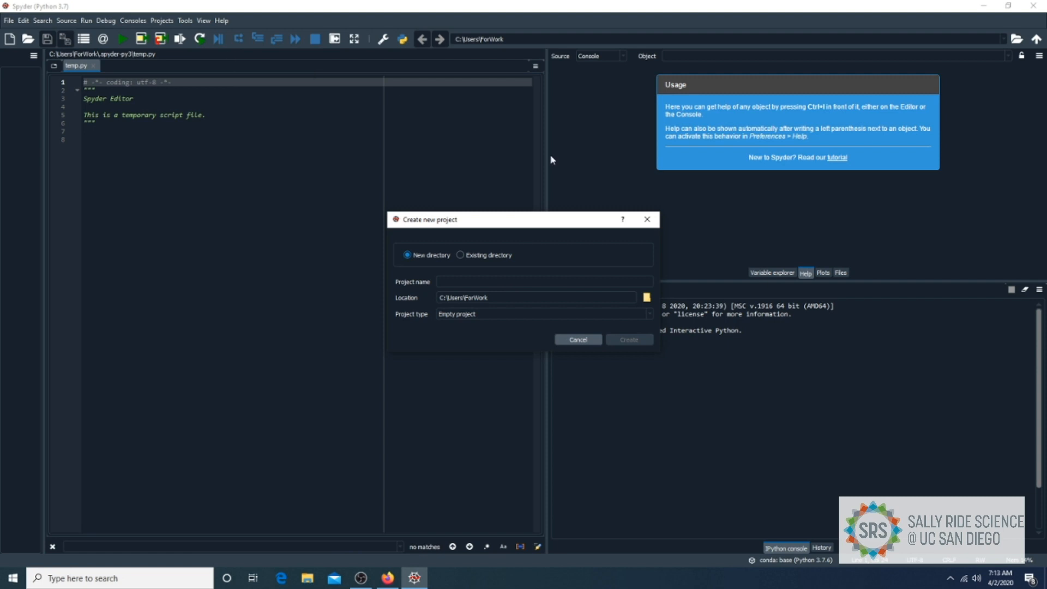
mouse_move(579, 242)
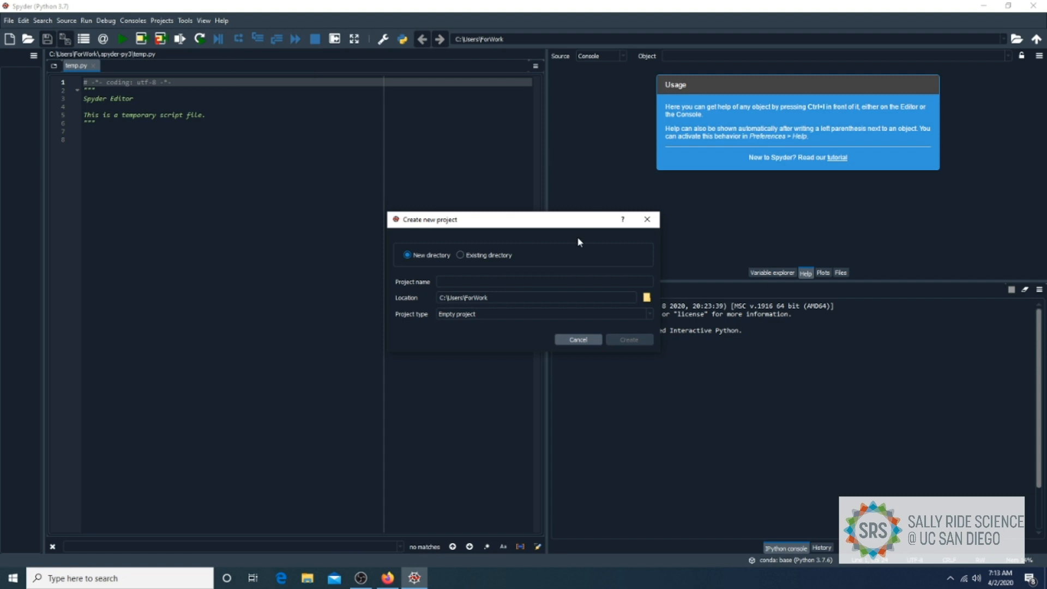
text(PhilIsAwesome)
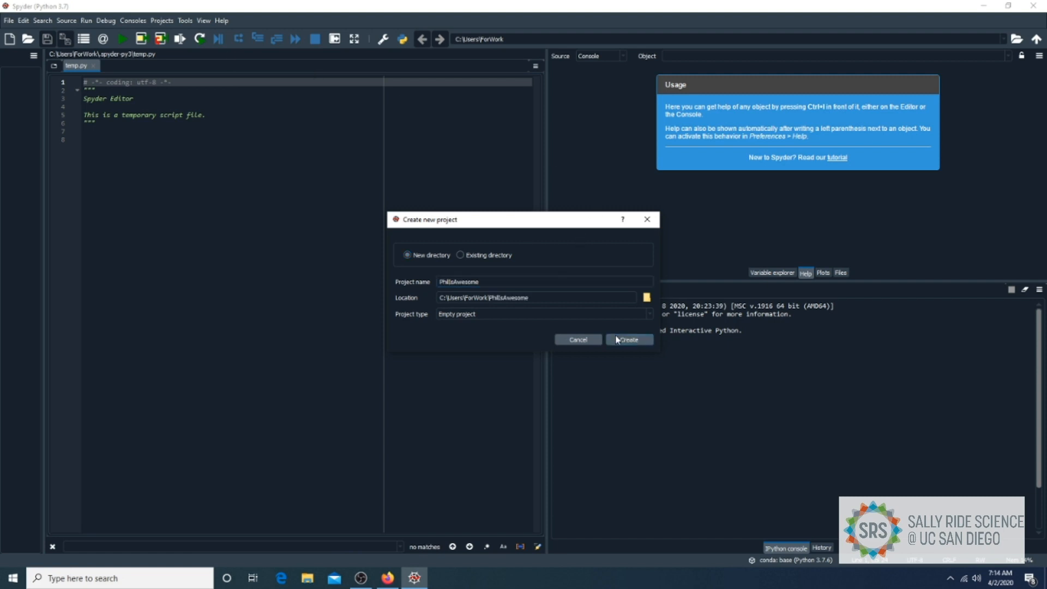
click(626, 339)
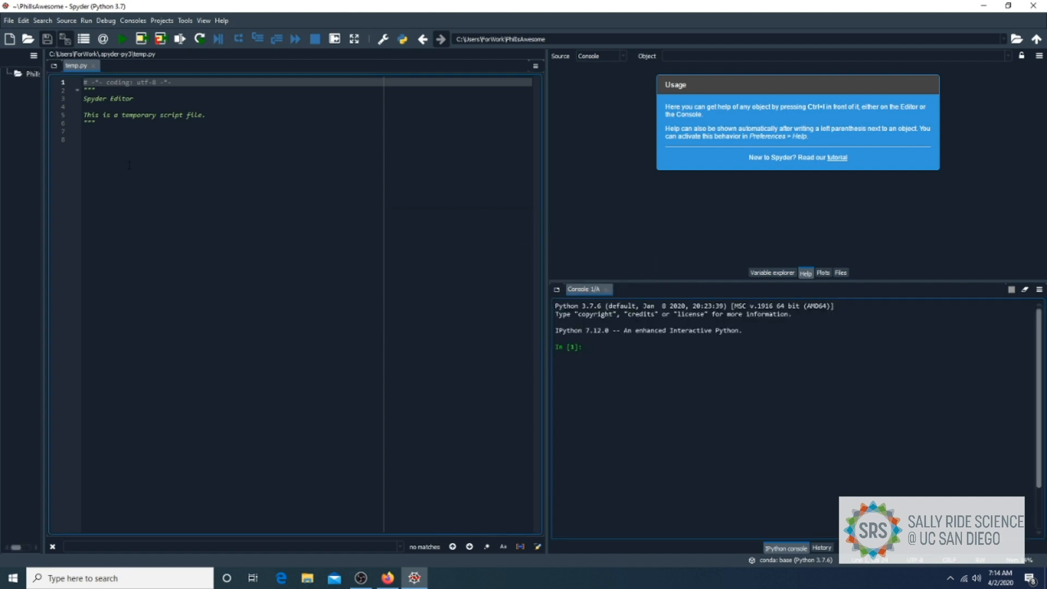
Add a new file main.py to the PhilIsAwesome project via the folder's context menu.
right_click(37, 73)
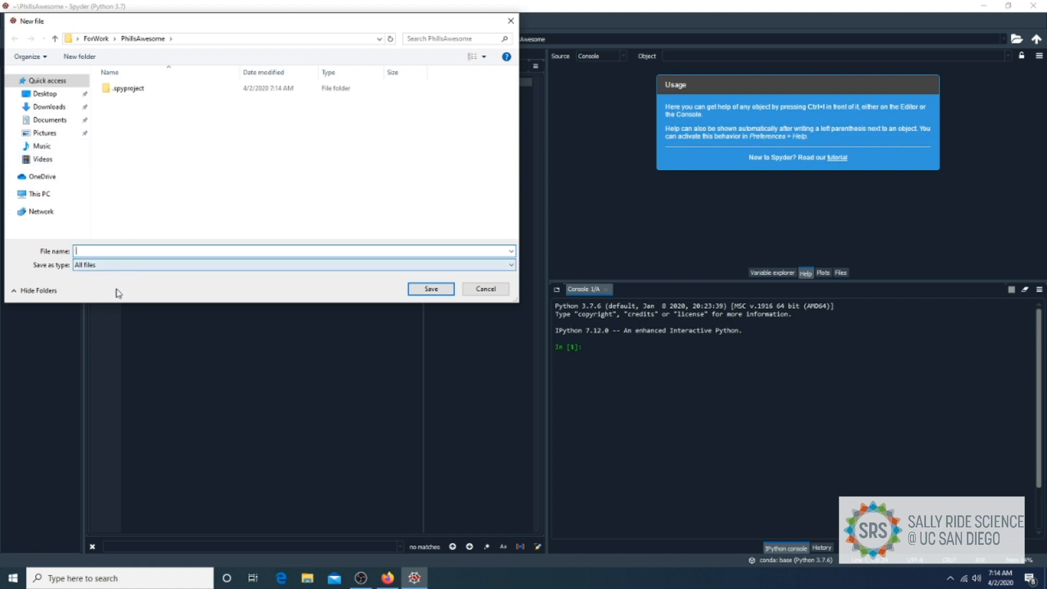
text(main.py)
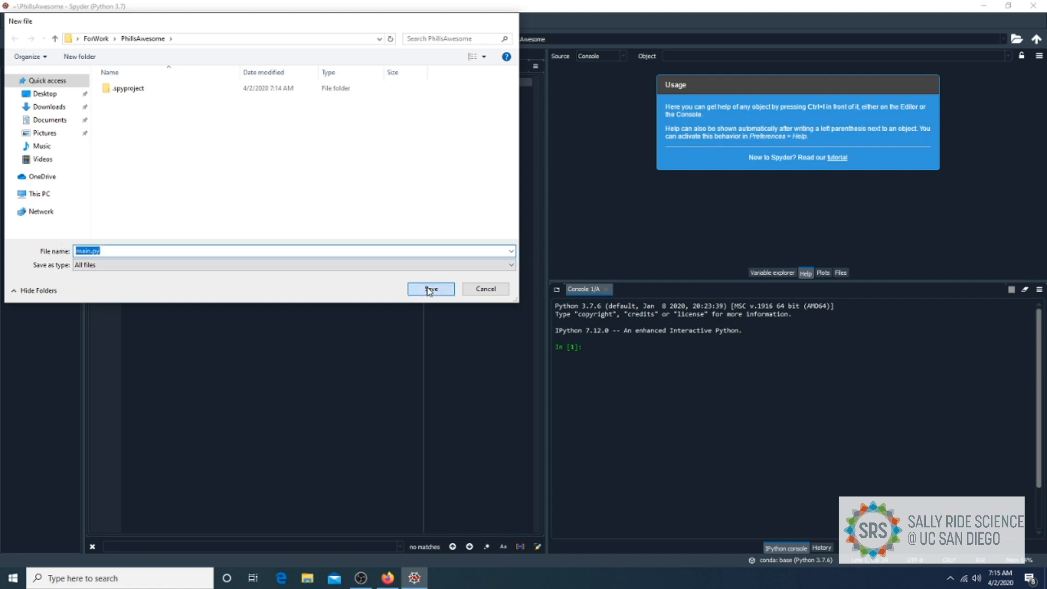
click(430, 288)
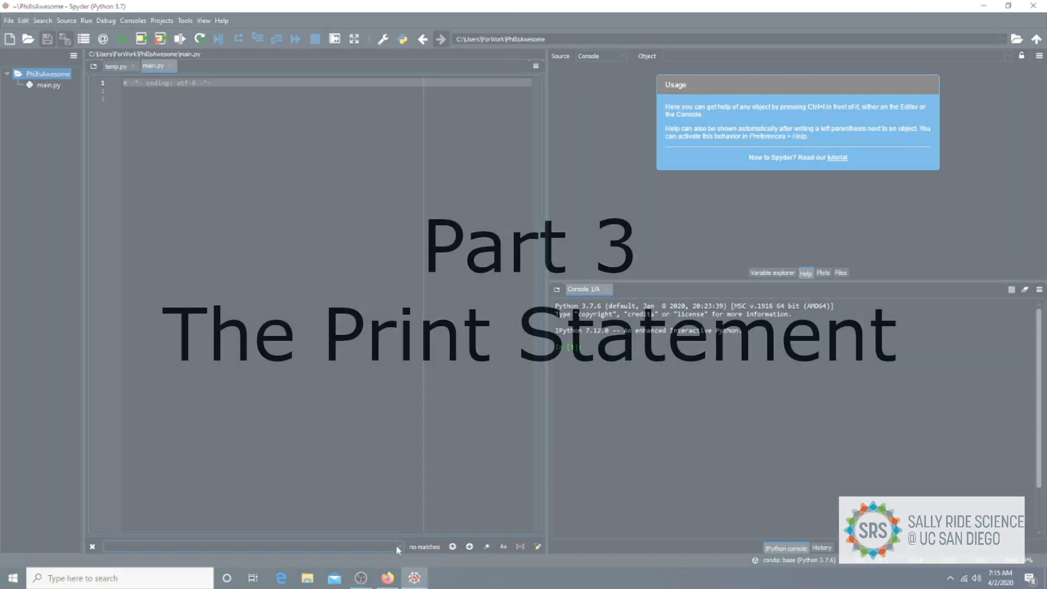
click(154, 66)
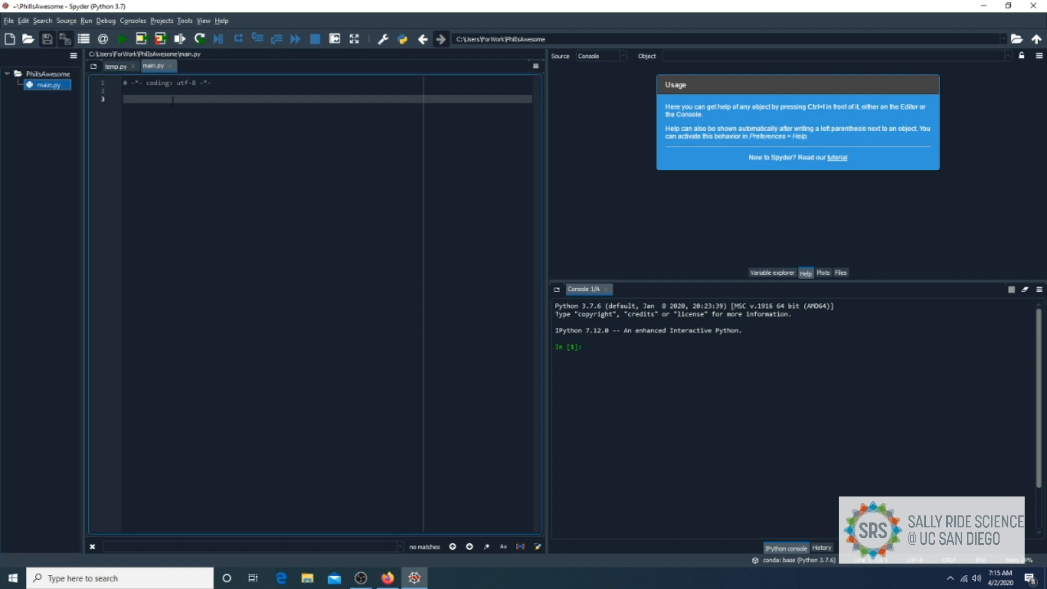
Write print("Hello World!") on line 3 of main.py.
text(print("Hello)
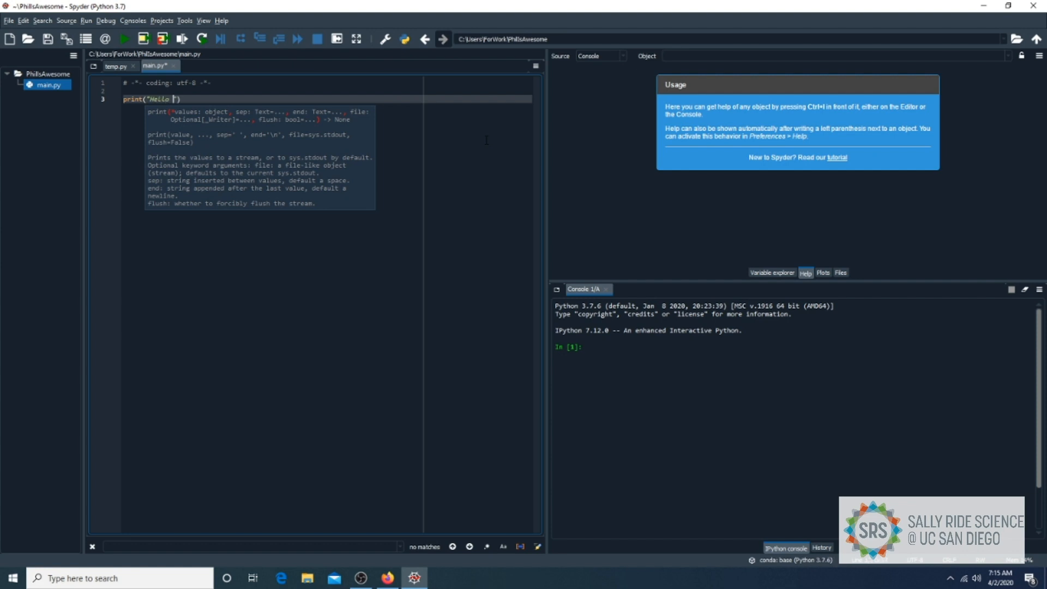
text(World!))
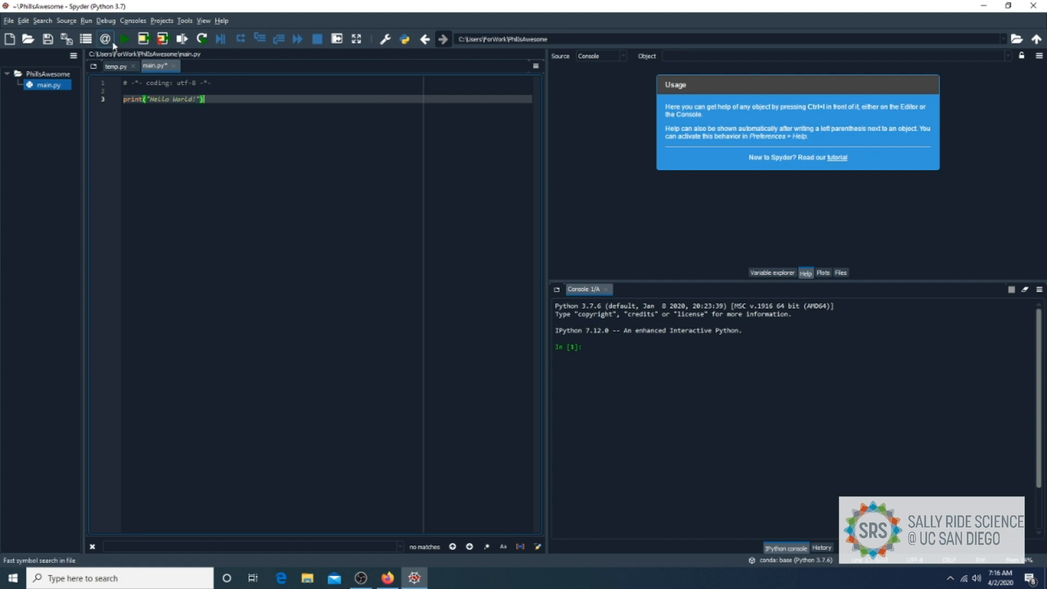
Run main.py with default run settings so the console prints Hello World!
click(123, 38)
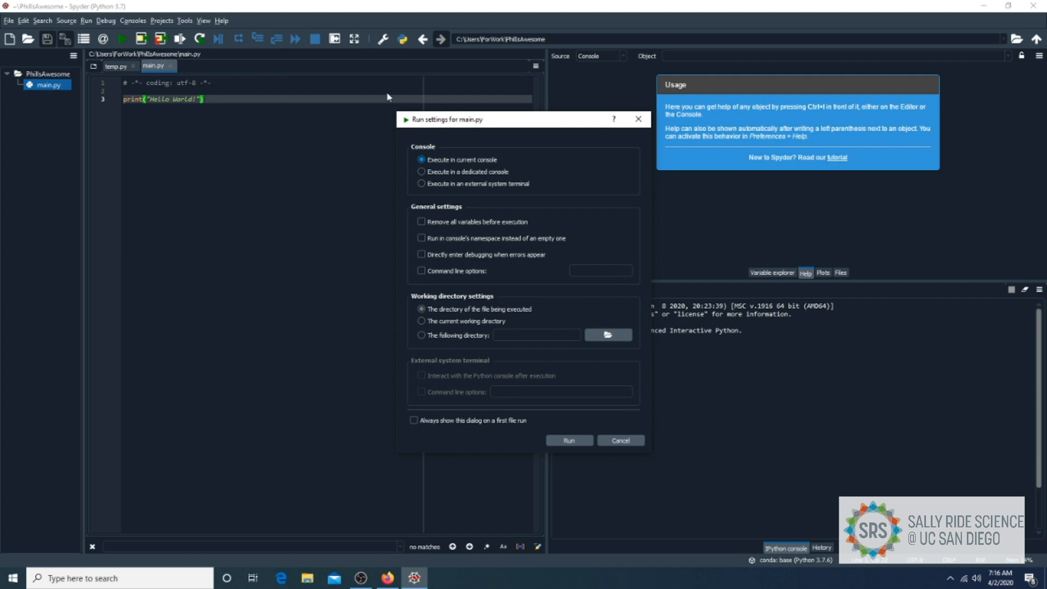
mouse_move(556, 182)
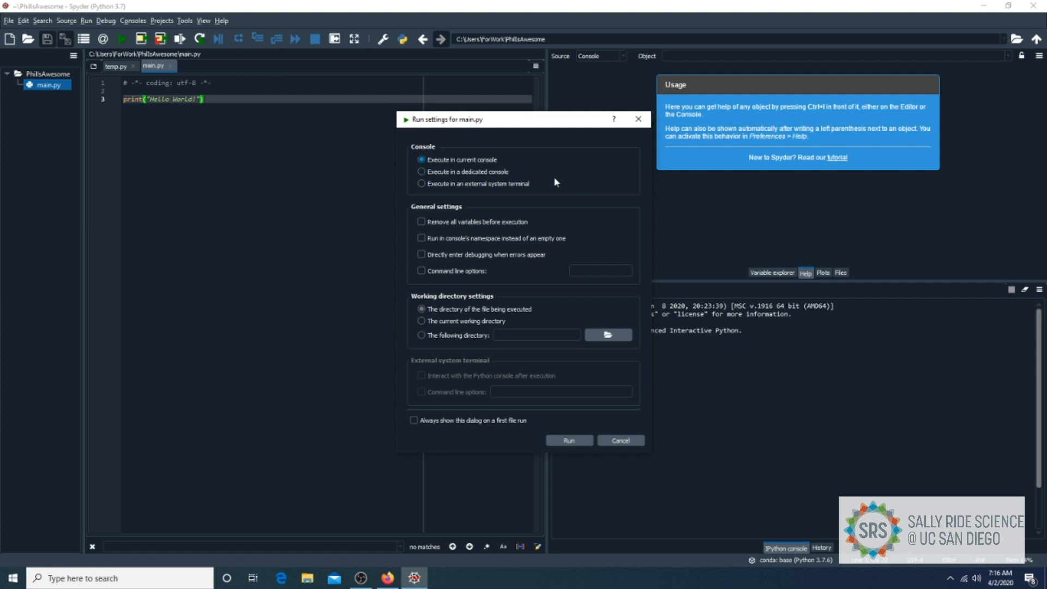
mouse_move(506, 179)
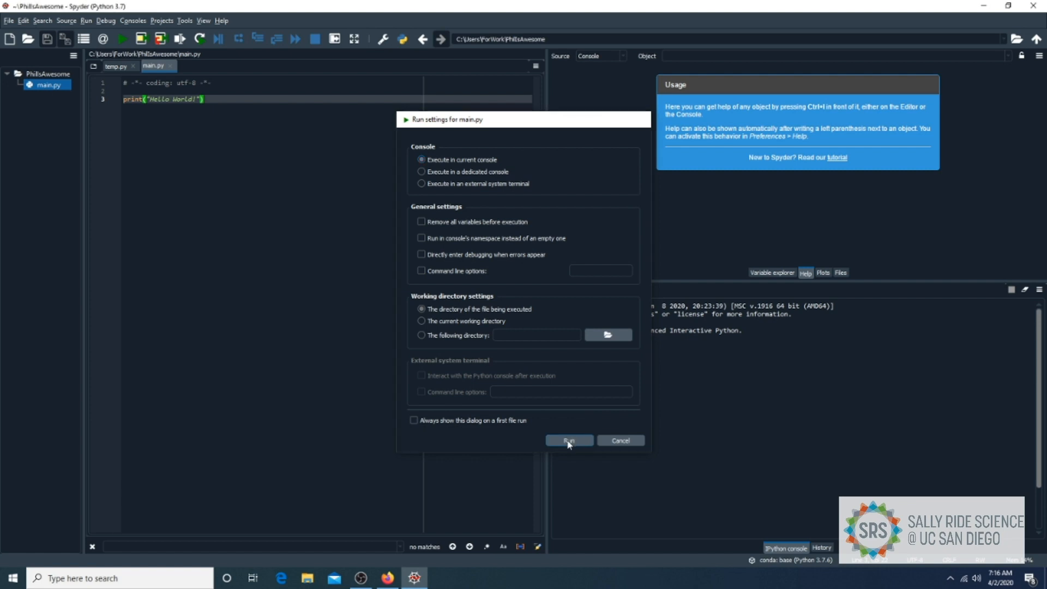
click(568, 440)
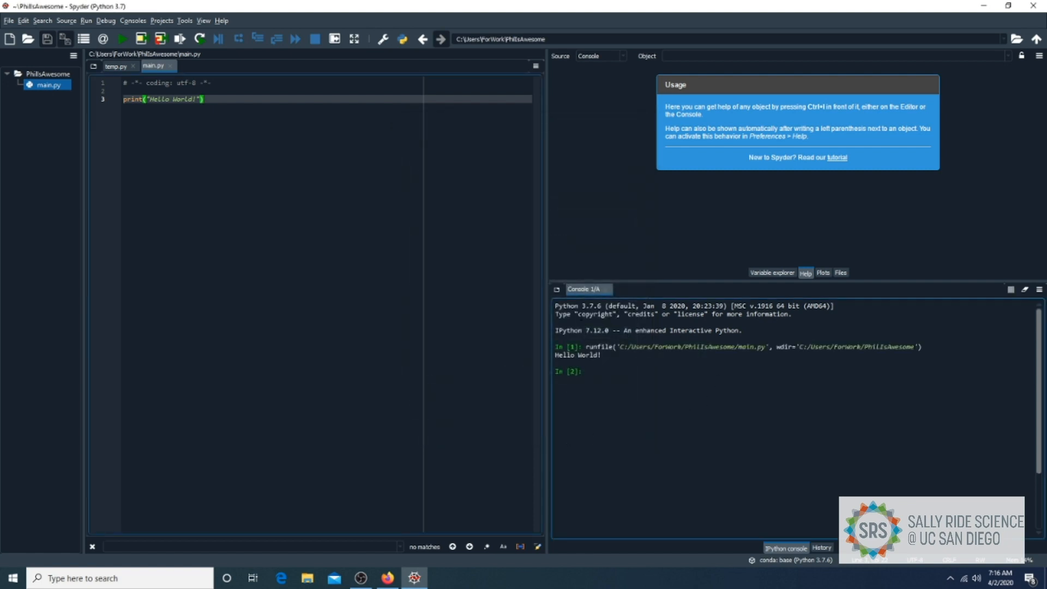
double_click(577, 354)
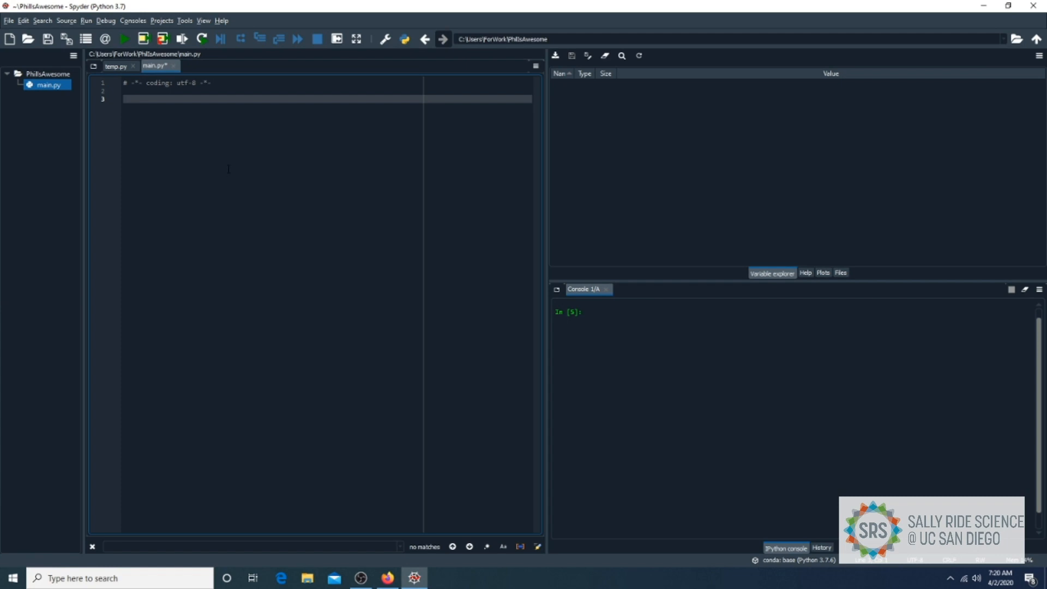
Define thisIsAStringVariable = "Hello World!" in main.py.
text(this)
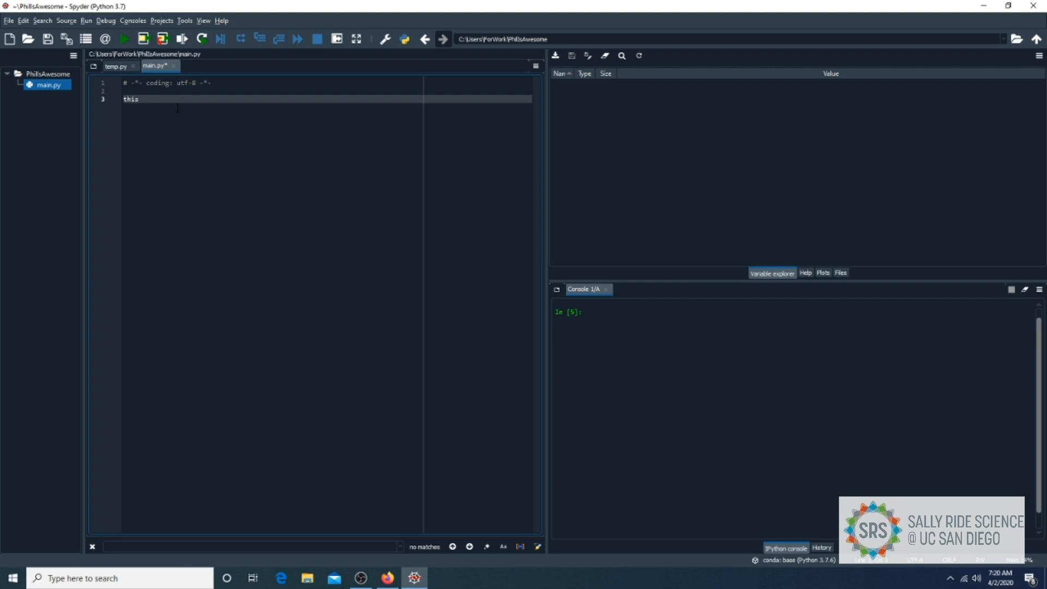
text(IsA)
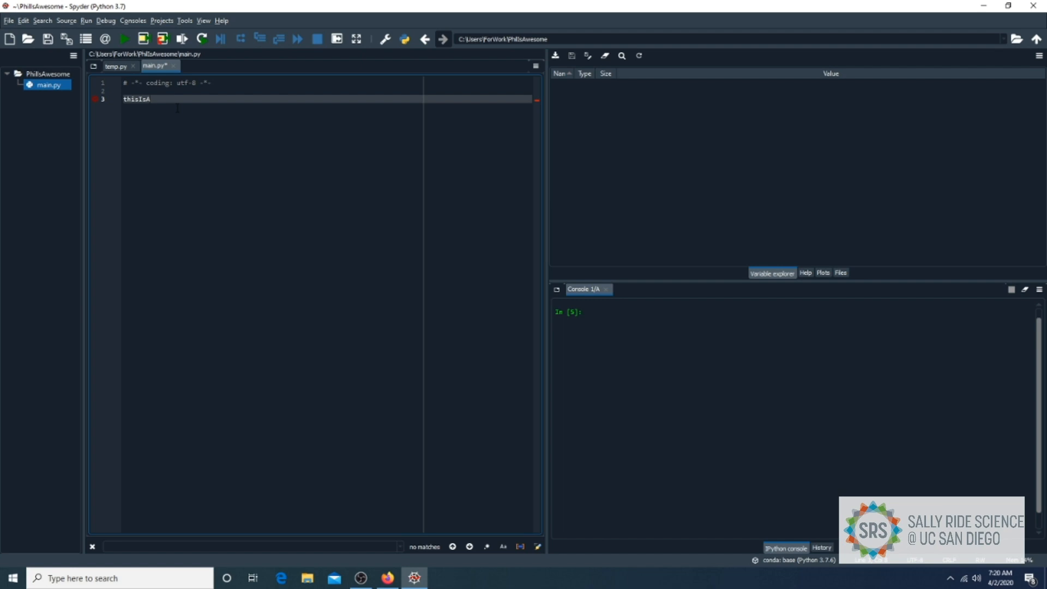
text(StringV)
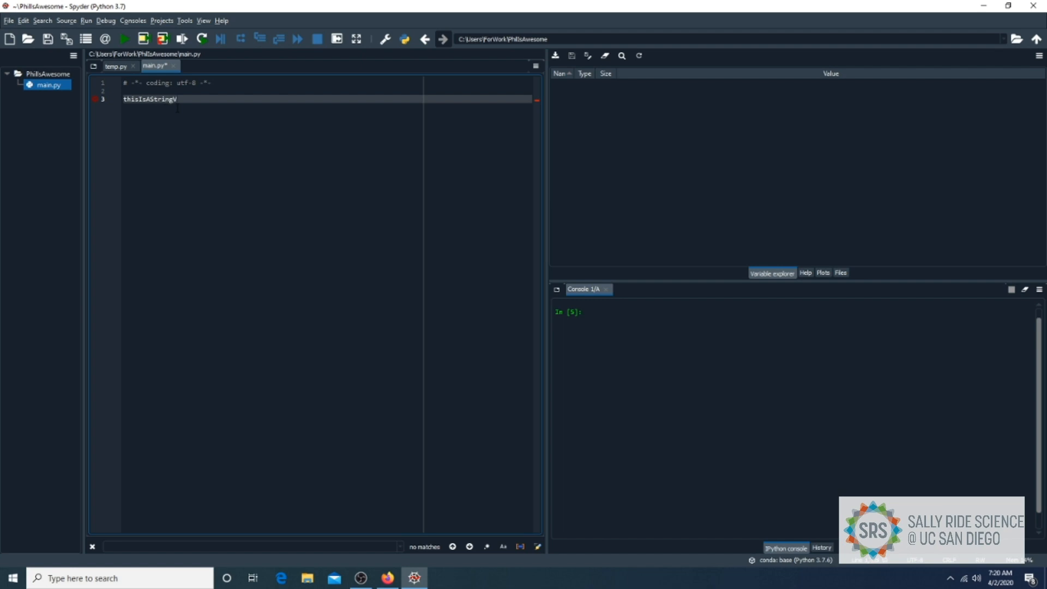
text(aria)
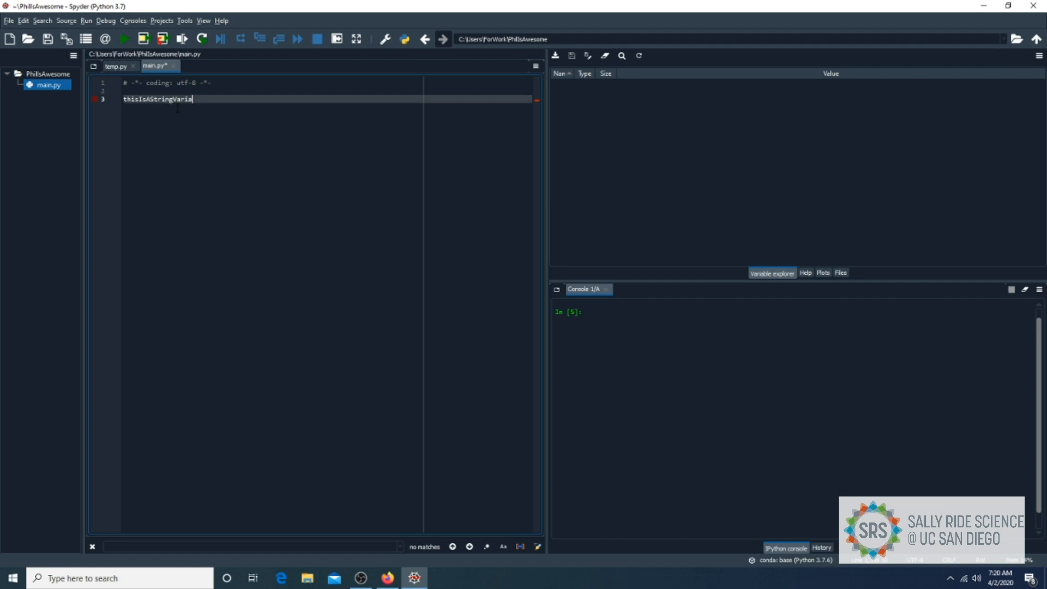
text(ble =)
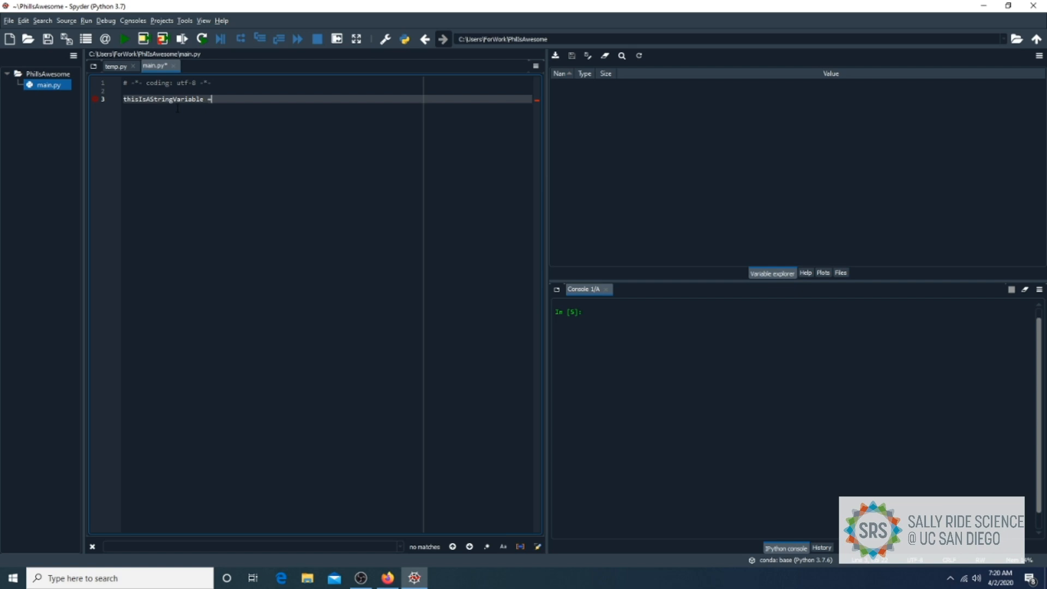
text("Hello")
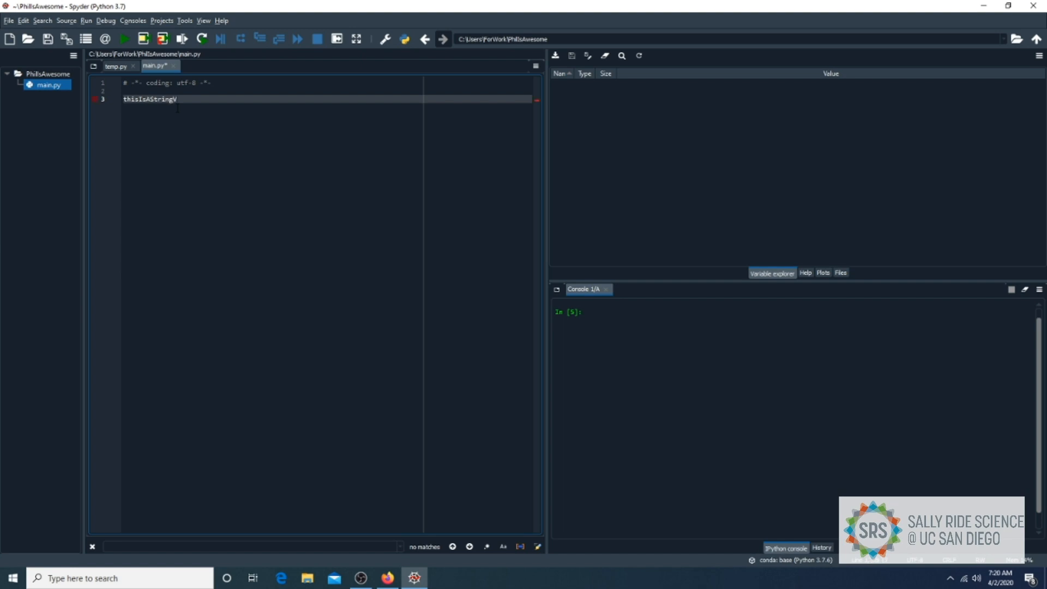
text(ariable = "Hello")
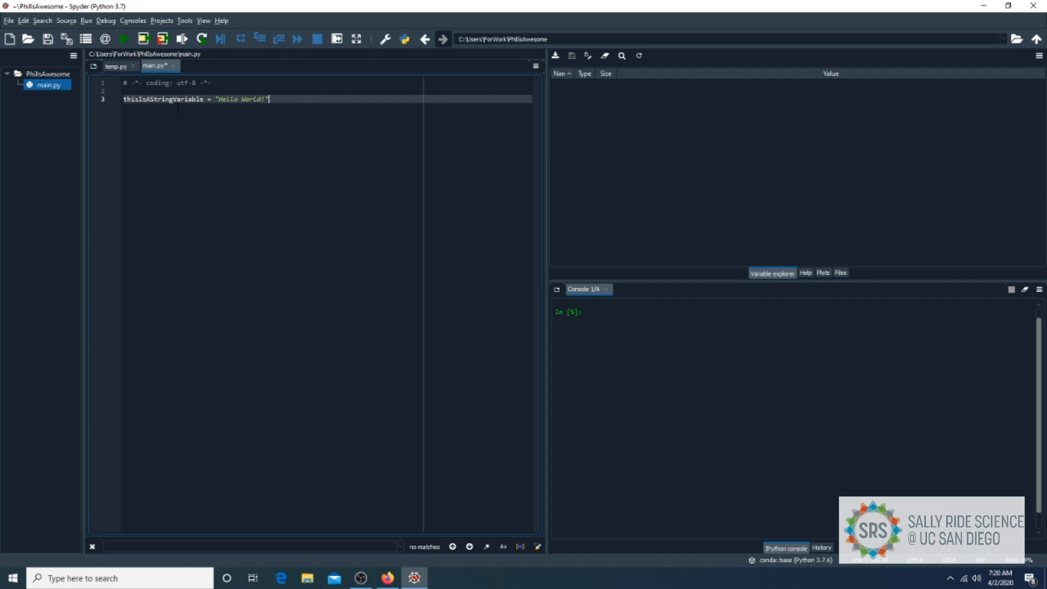
Define thisIsANumber = 123 and two boolean variables set to True and False.
text(thisIsANumberVariable =)
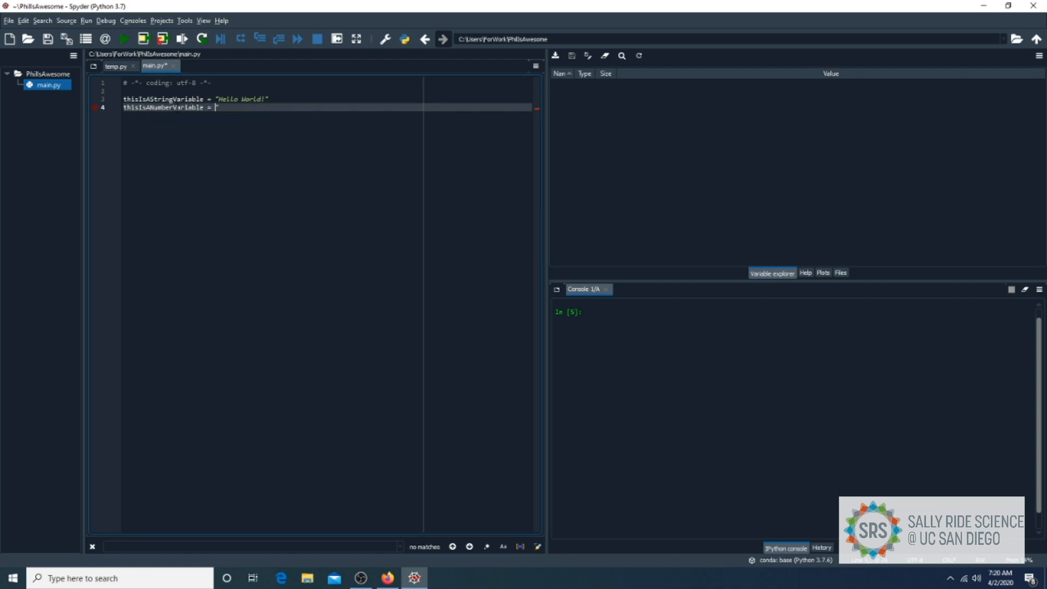
text(123)
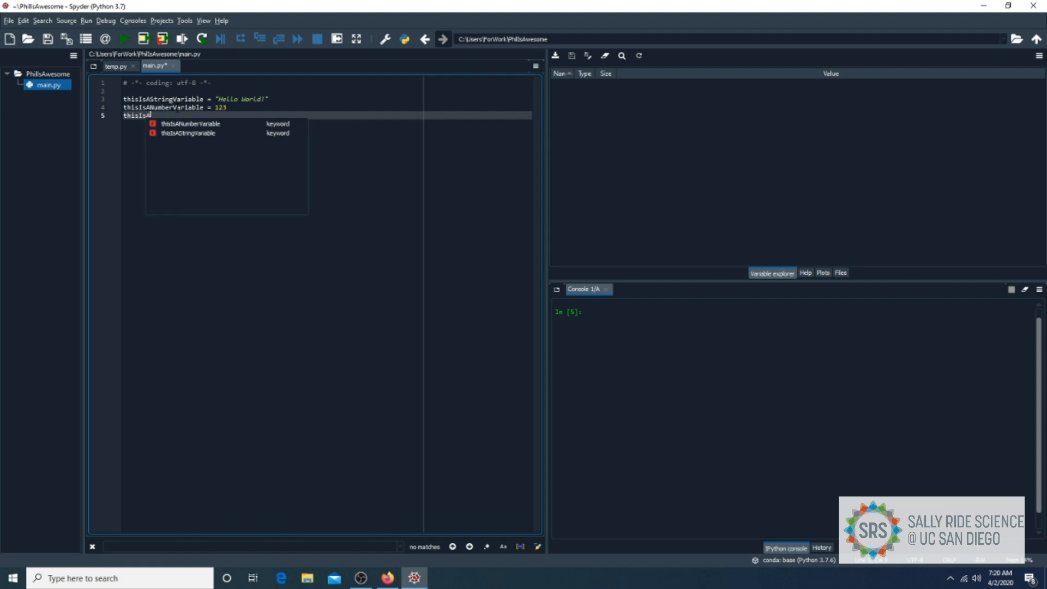
text(BooleanVariable =)
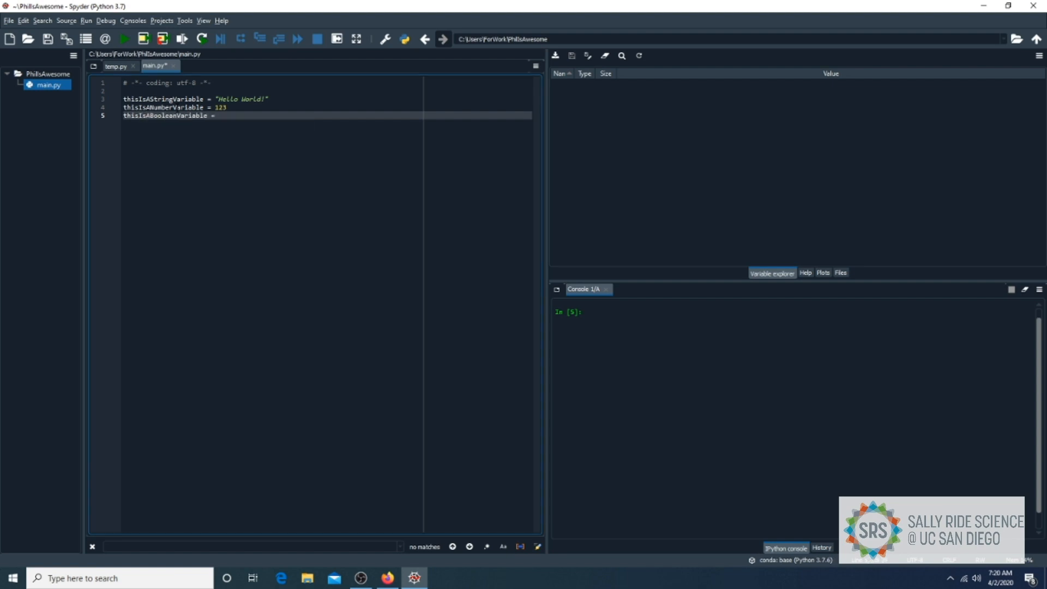
text(True)
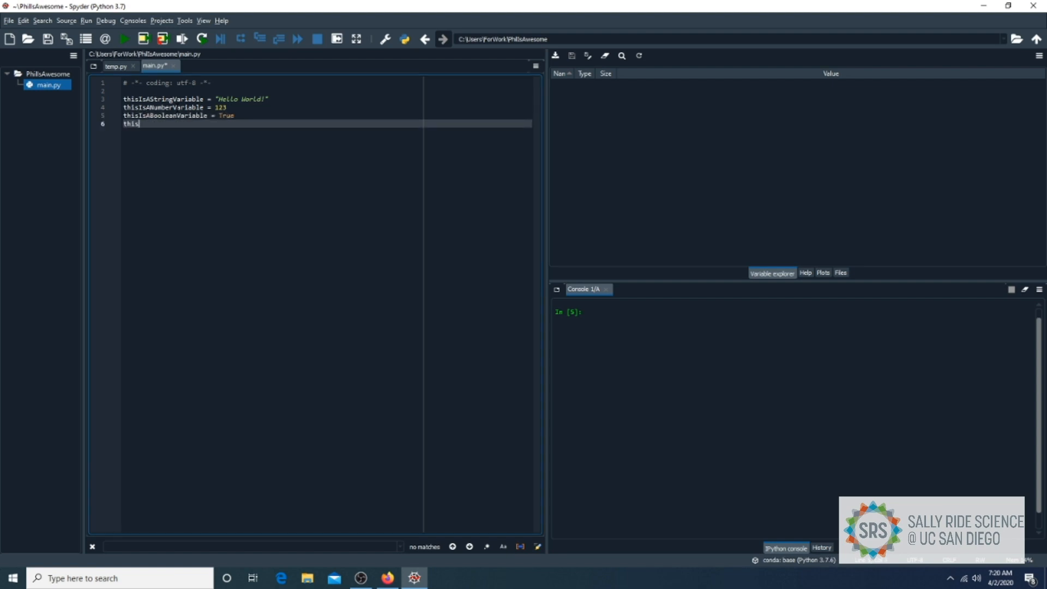
text(IsAlsoABooleanVariable = False)
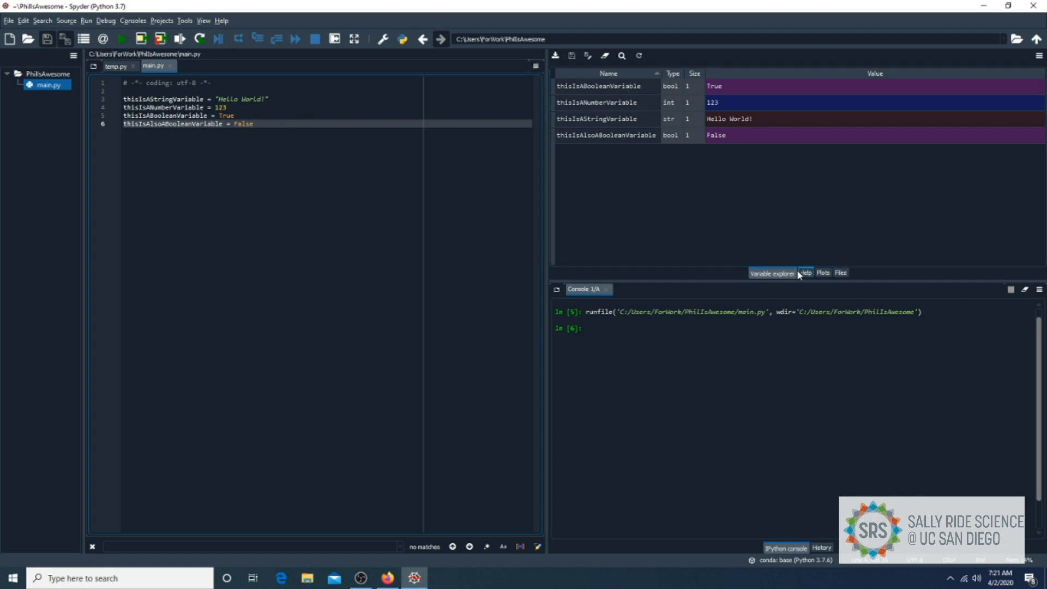
mouse_move(785, 291)
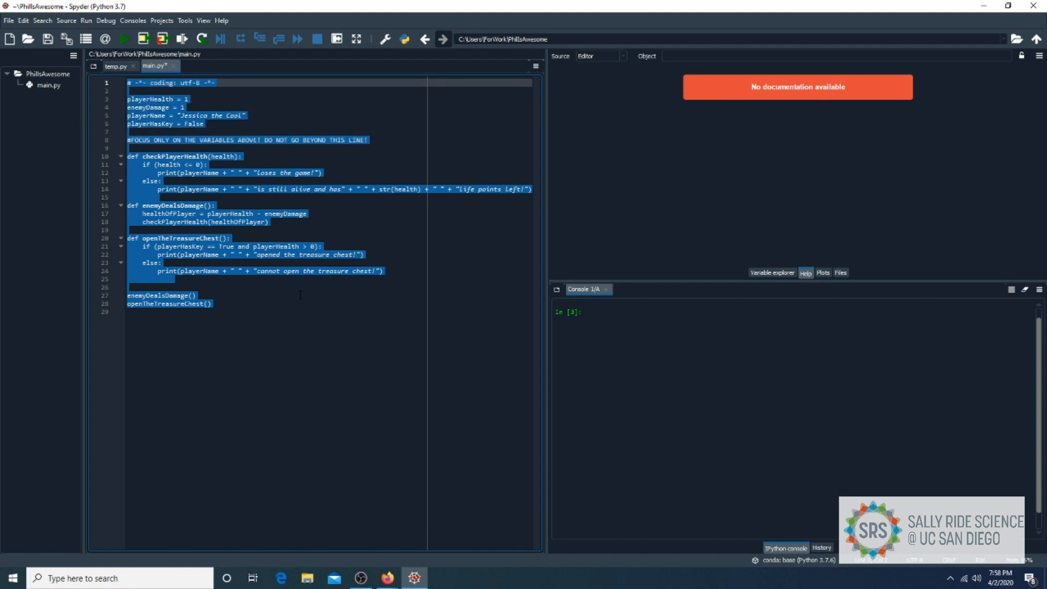
Run the pasted text game so the console reports Jessica the Cool loses.
click(242, 125)
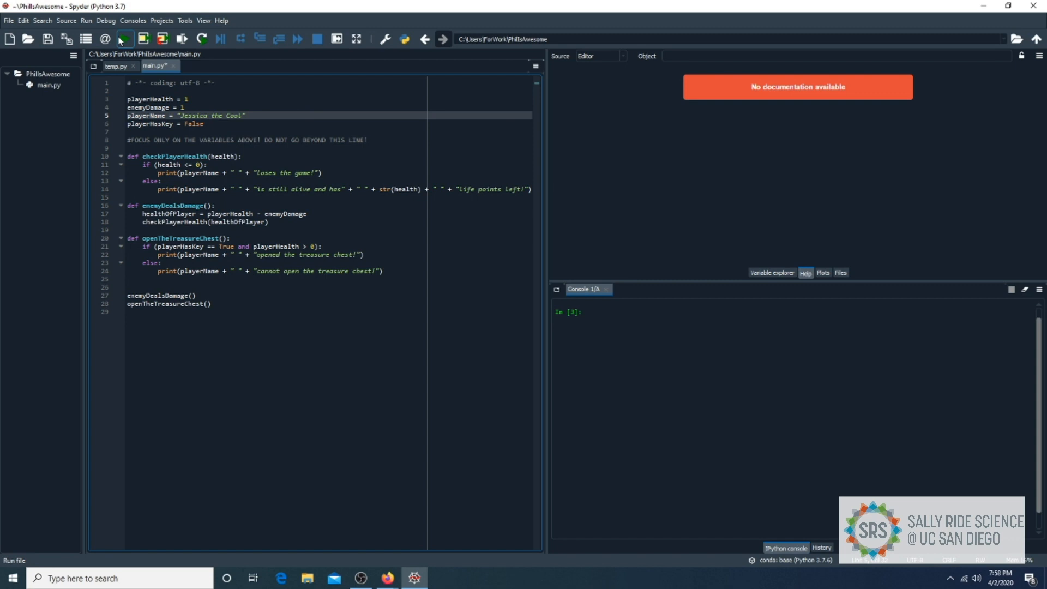
click(123, 38)
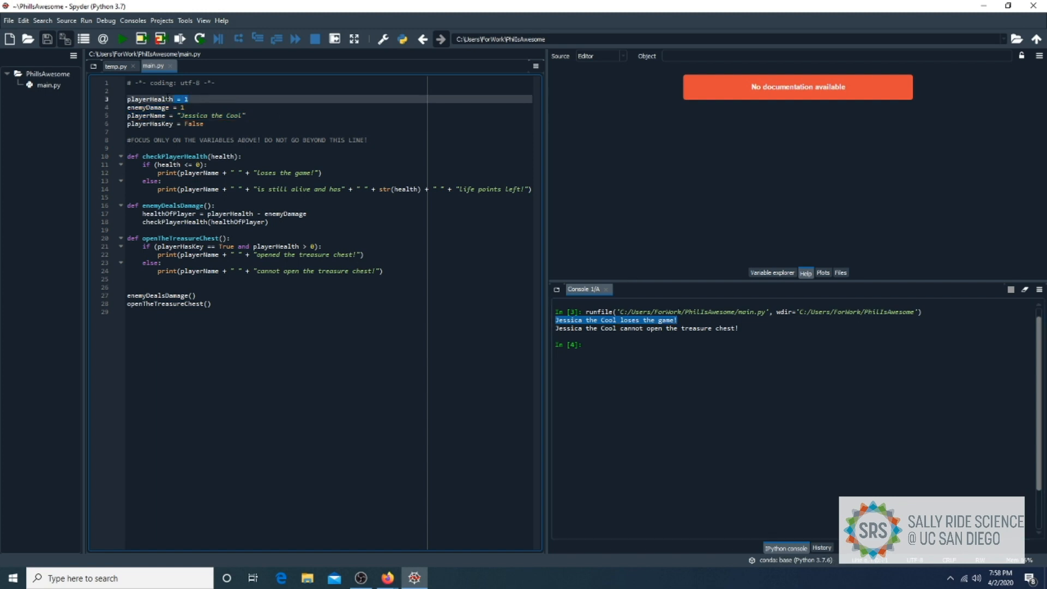
Set playerHealth to 100 and playerName to "Bob the Awesome", rerun, and highlight his name in the output.
text(00ArithmeticError)
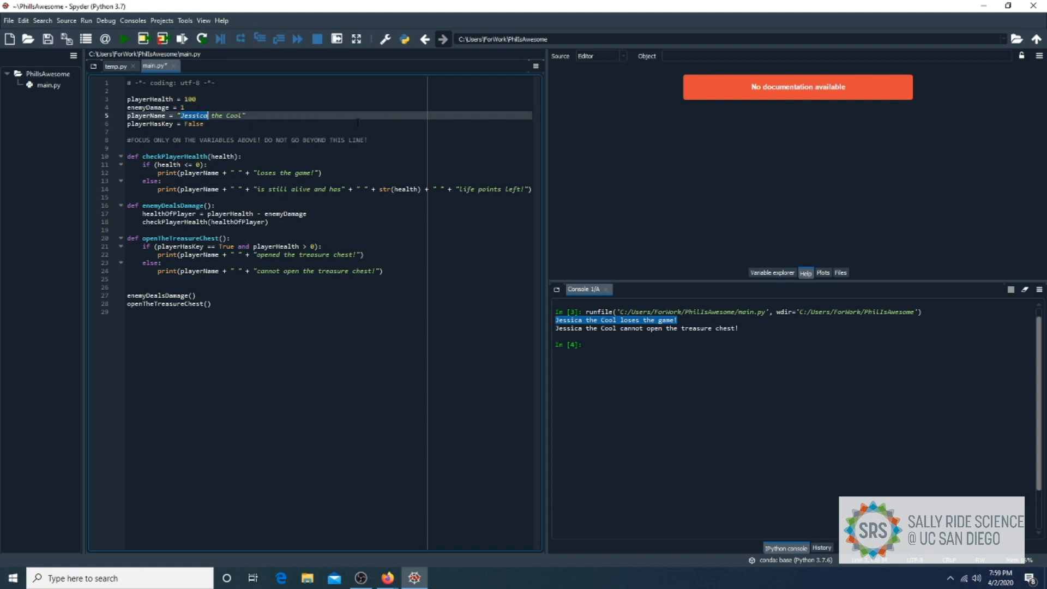
text(Bob)
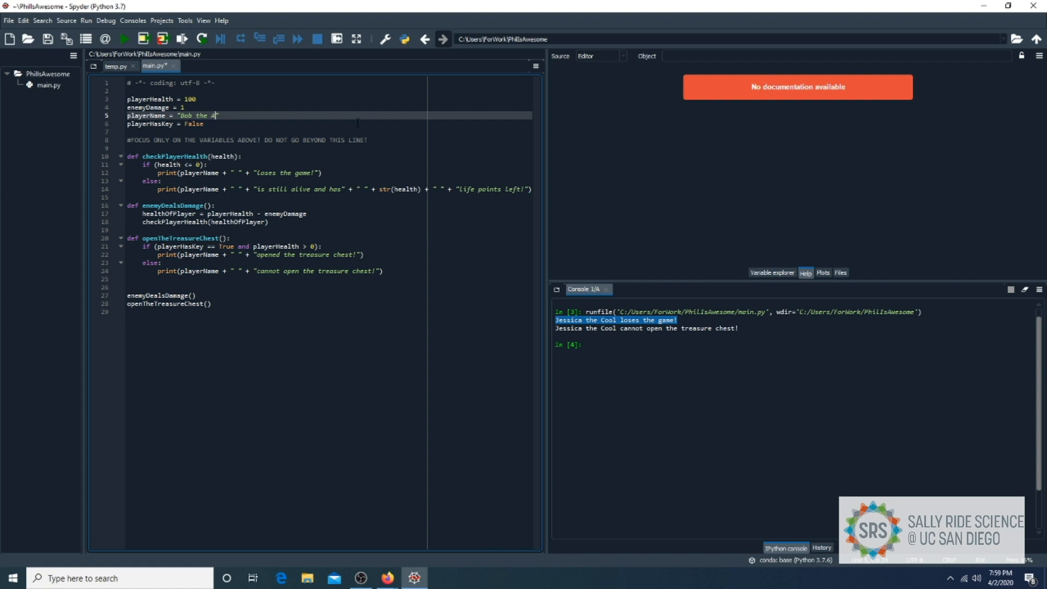
text(wesome)
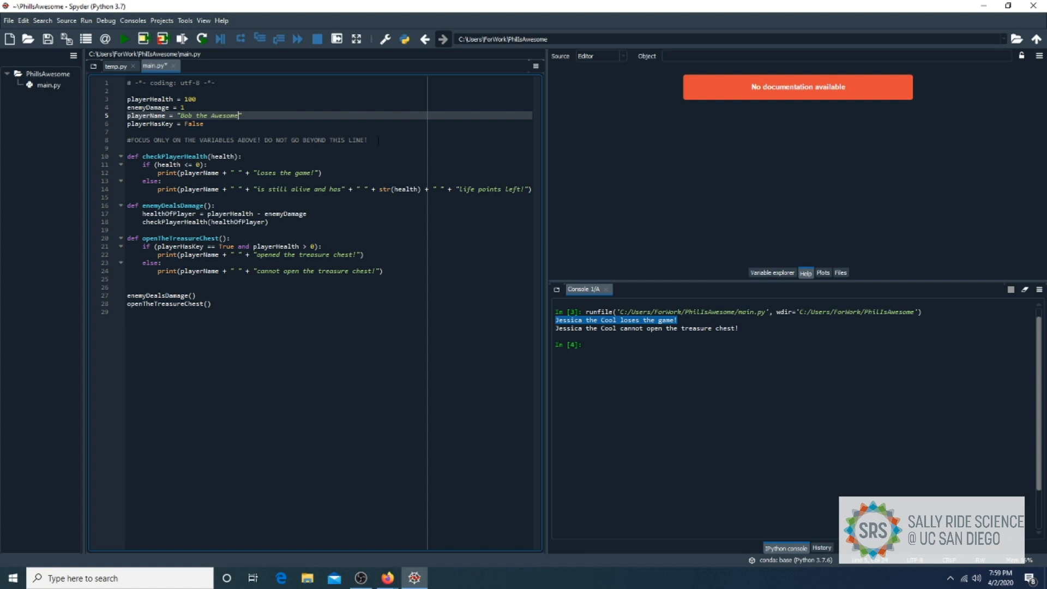
click(122, 38)
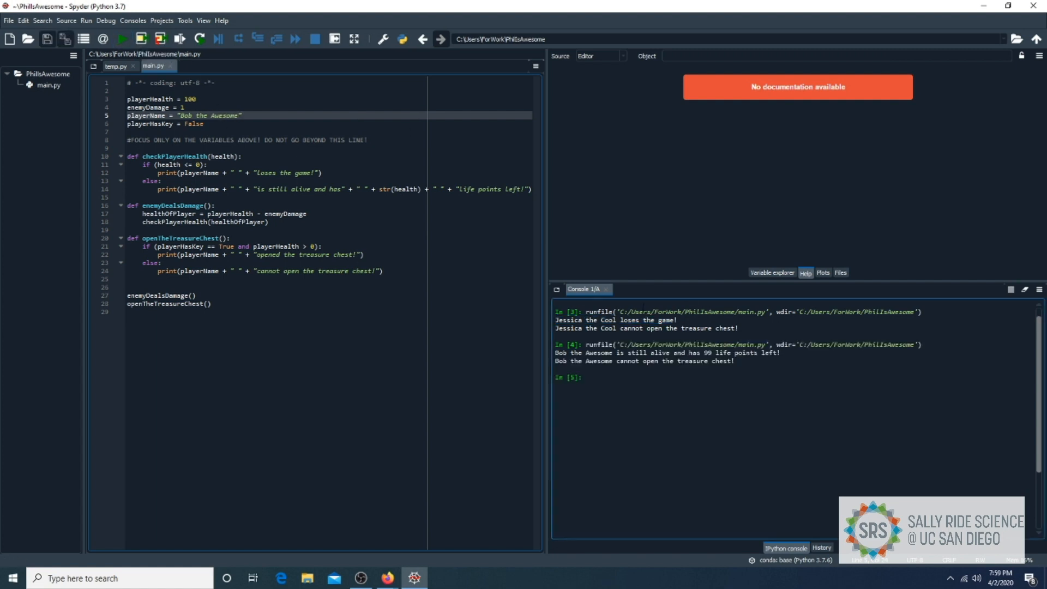
double_click(582, 353)
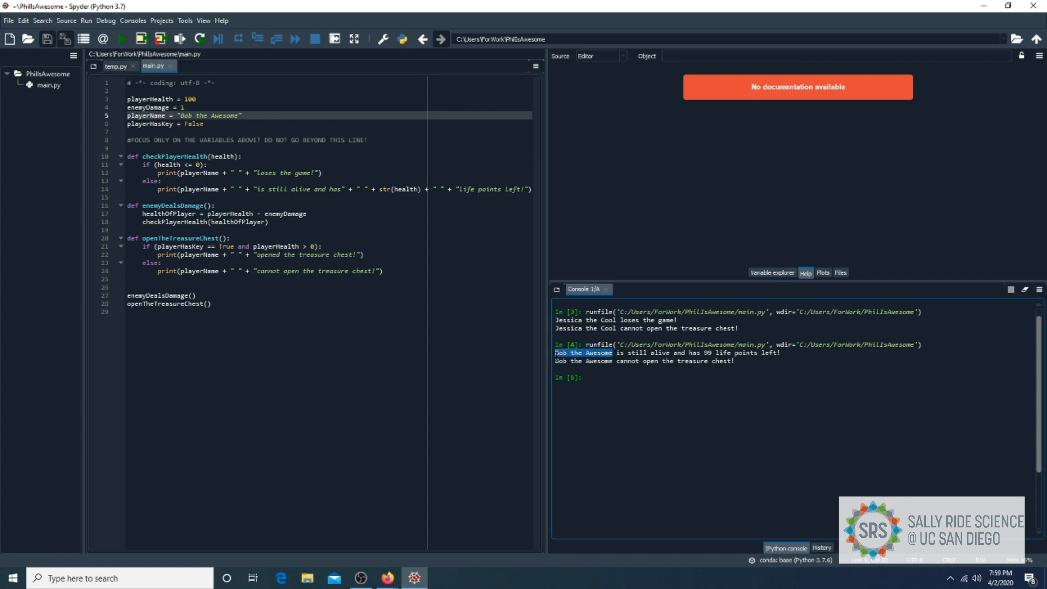
click(772, 275)
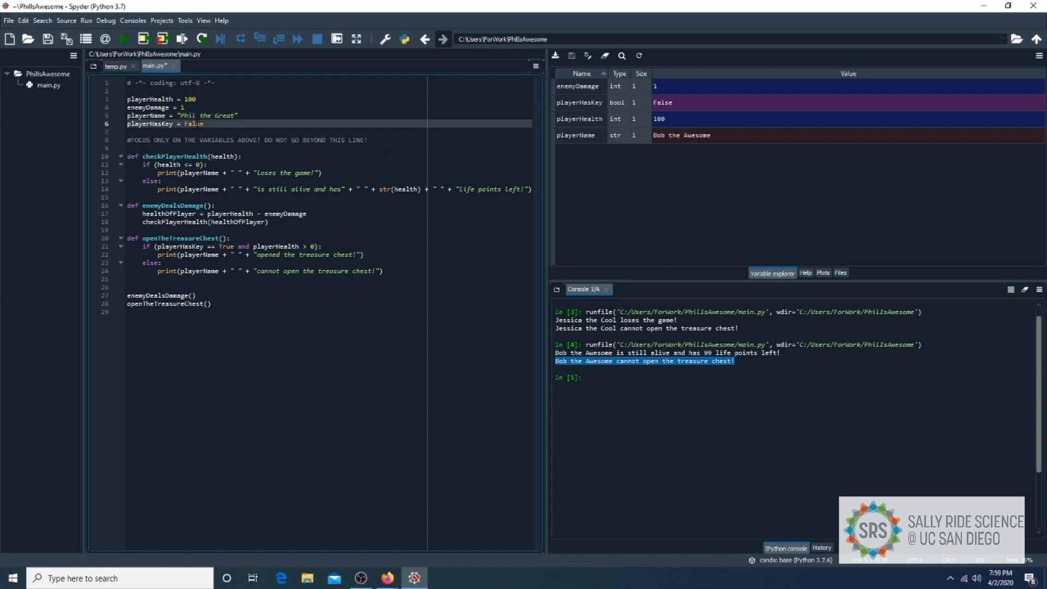
Set playerHasKey to True and rerun so Phil the Great opens the treasure chest.
text(True)
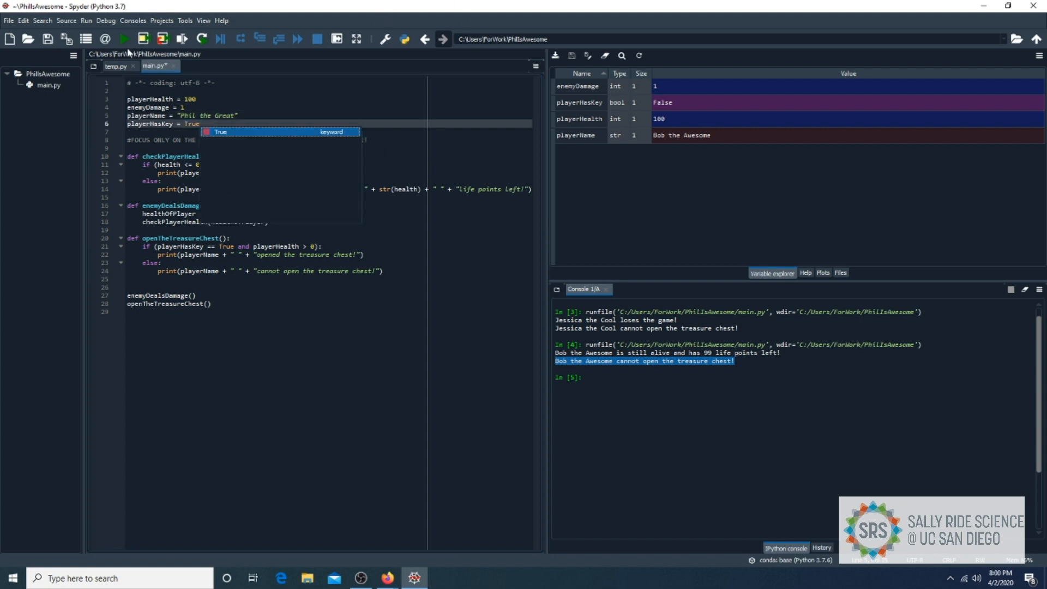
click(123, 38)
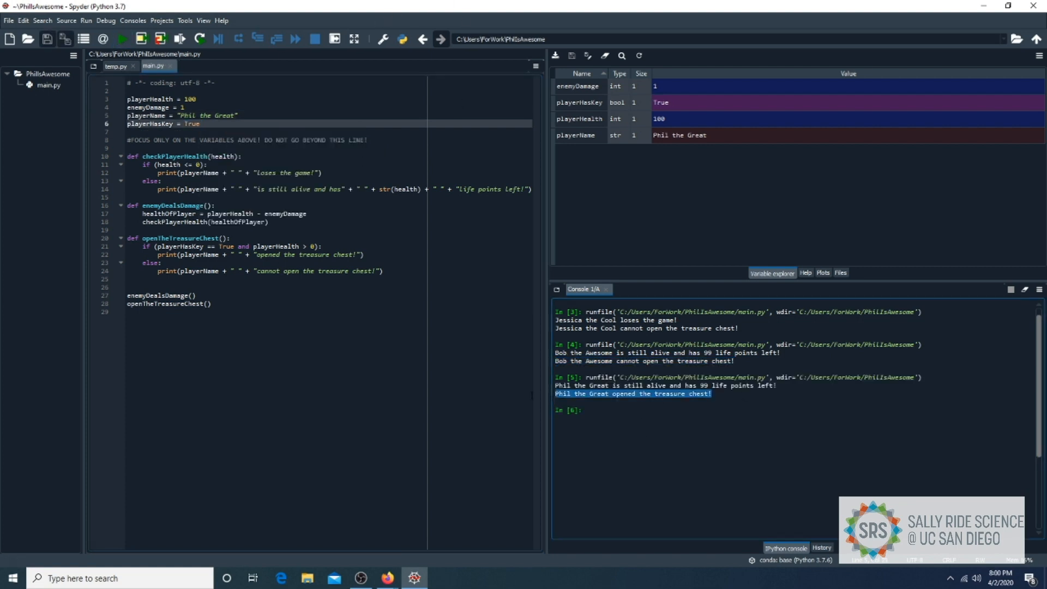